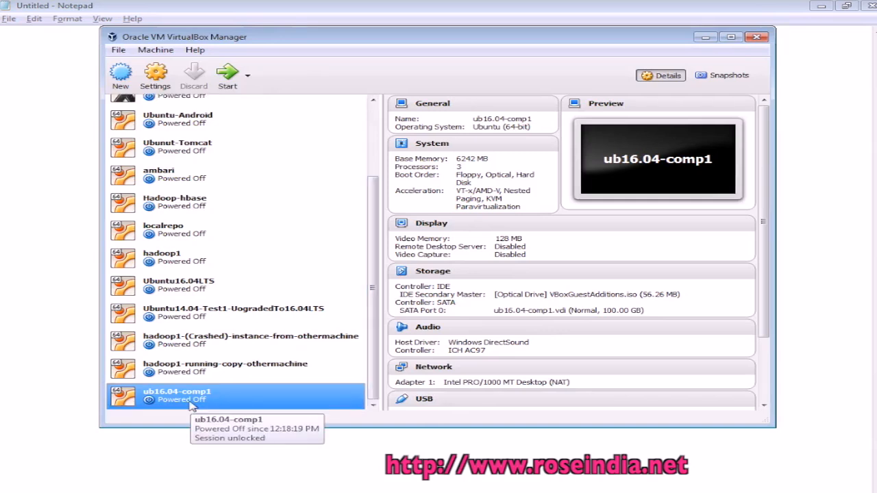
mouse_move(156, 399)
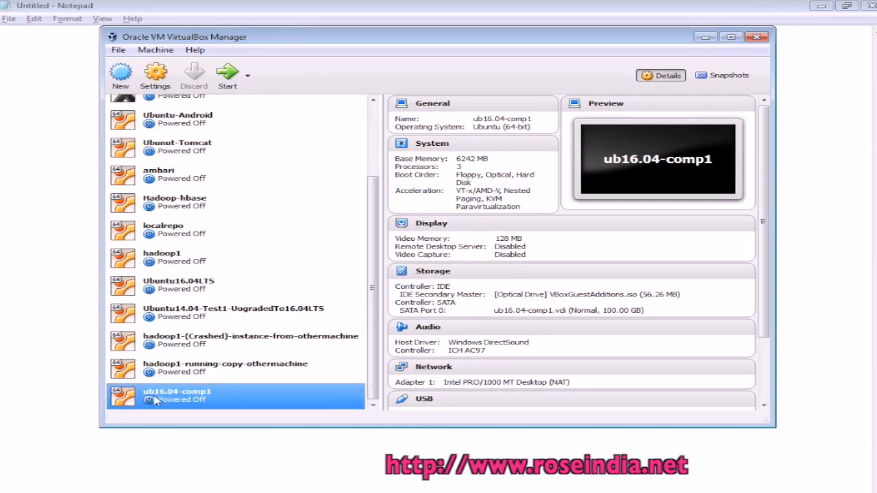
mouse_move(274, 394)
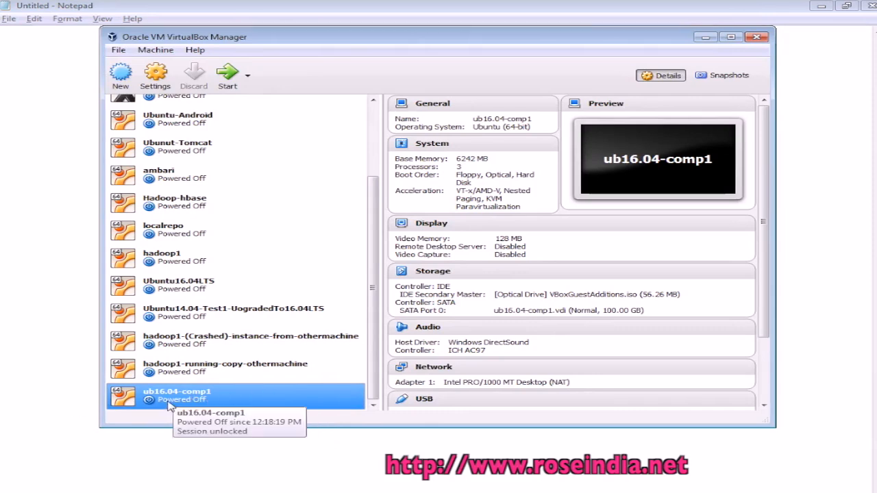
mouse_move(226, 432)
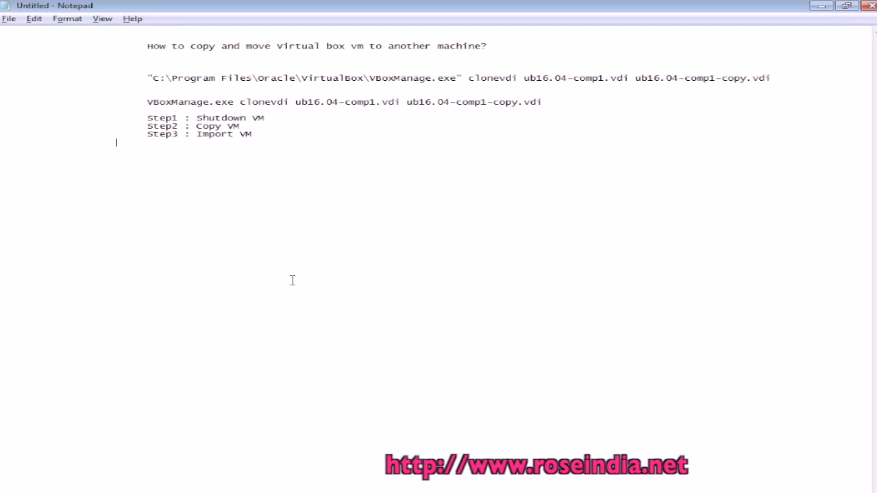
mouse_move(178, 98)
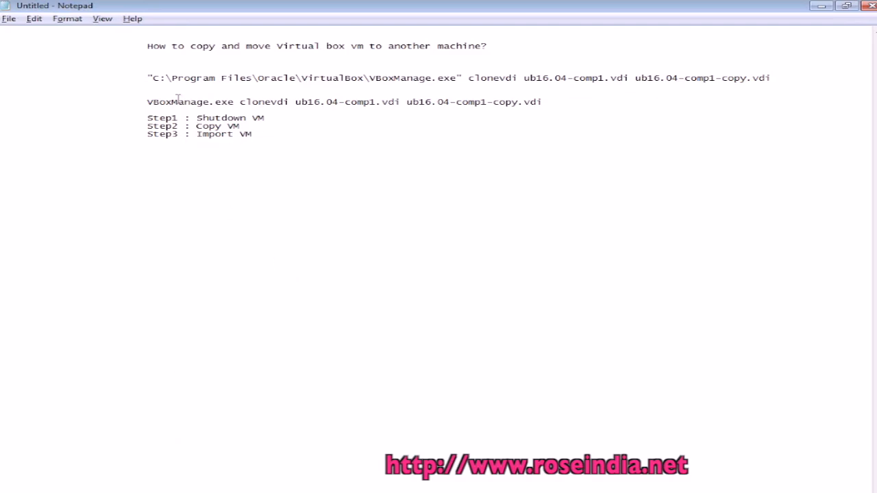
double_click(173, 102)
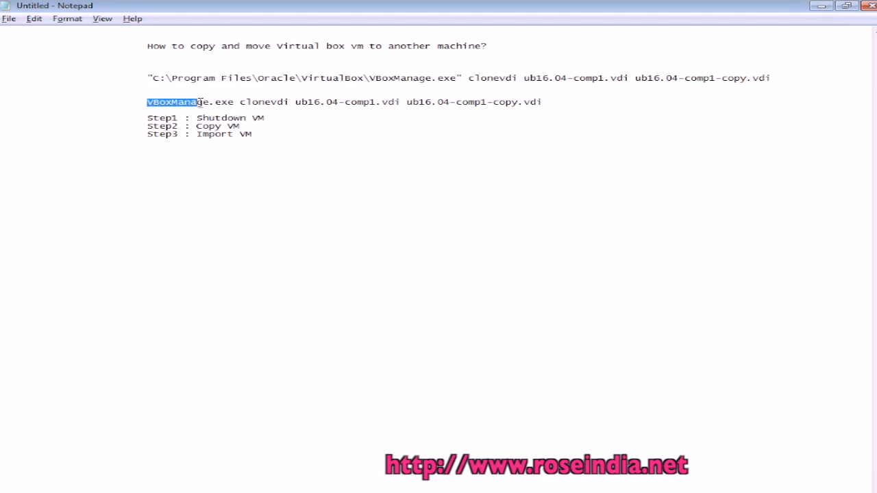
click(272, 102)
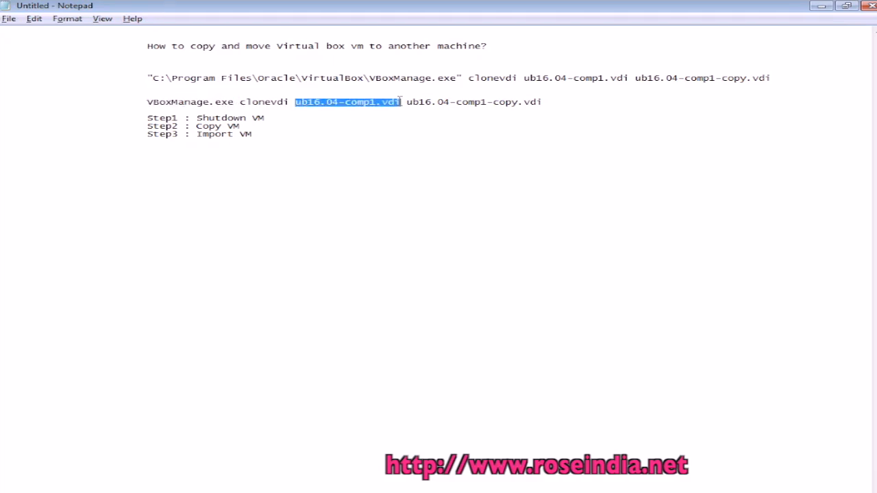
click(566, 115)
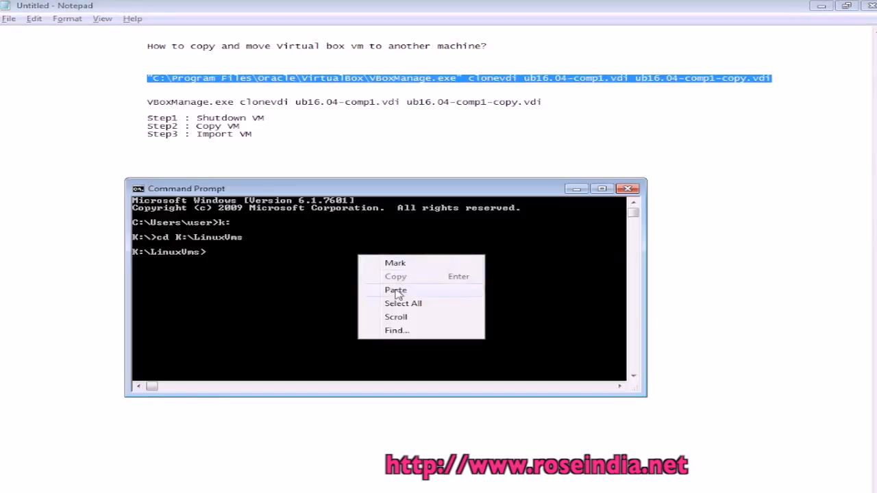
- Run clonevdi to create ub16.04-comp1-copy.vdi, then verify the 6,786,383,872-byte copy with dir
click(396, 290)
text(dir ub16.04-comp1-copy.vdi)
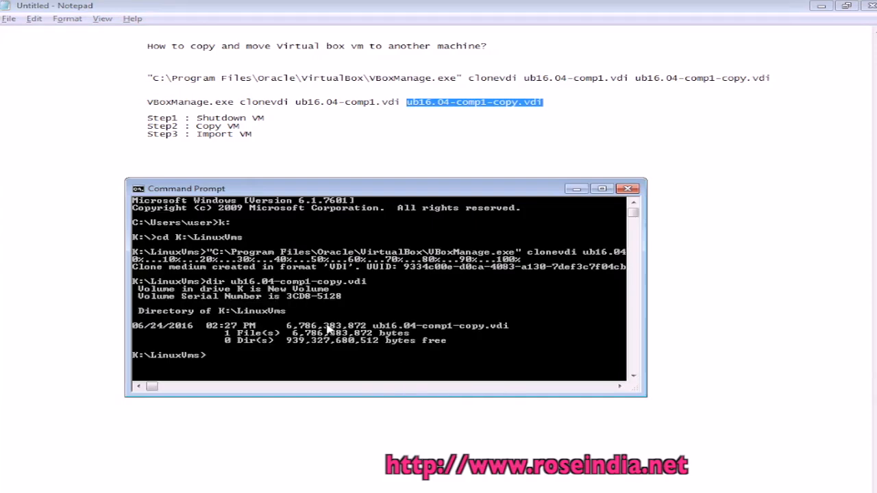
drag(374, 325, 510, 326)
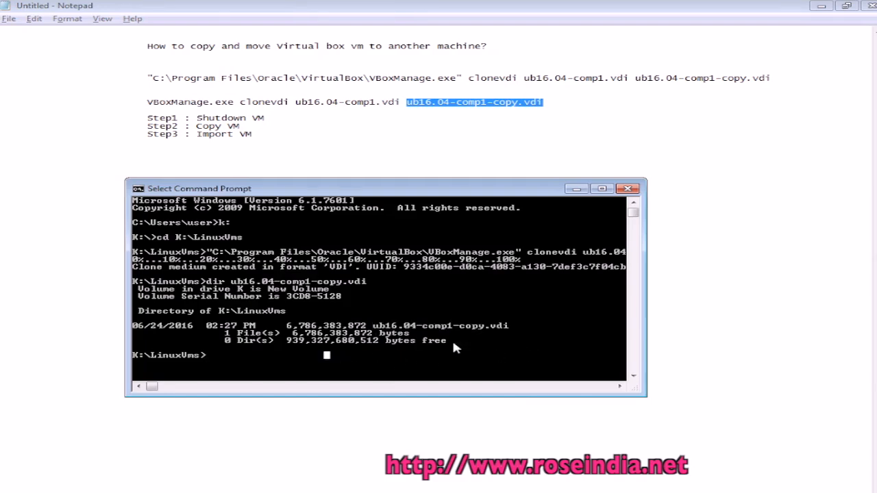
mouse_move(329, 340)
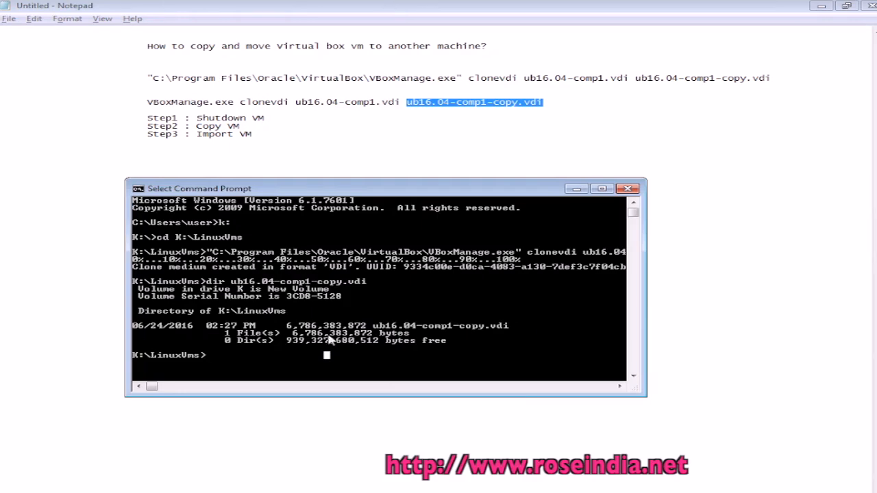
drag(373, 325, 520, 326)
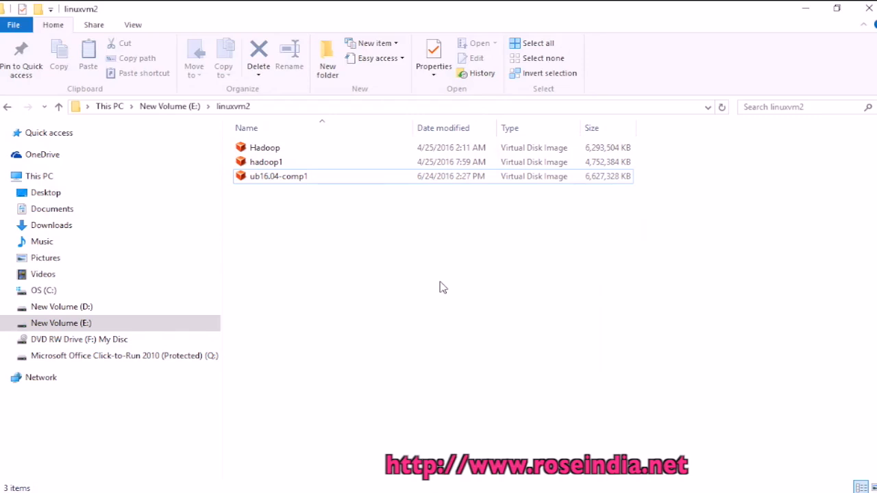
- Check ub16.04-comp1 is in E:\linuxvm2, then bring up VirtualBox Manager
click(279, 176)
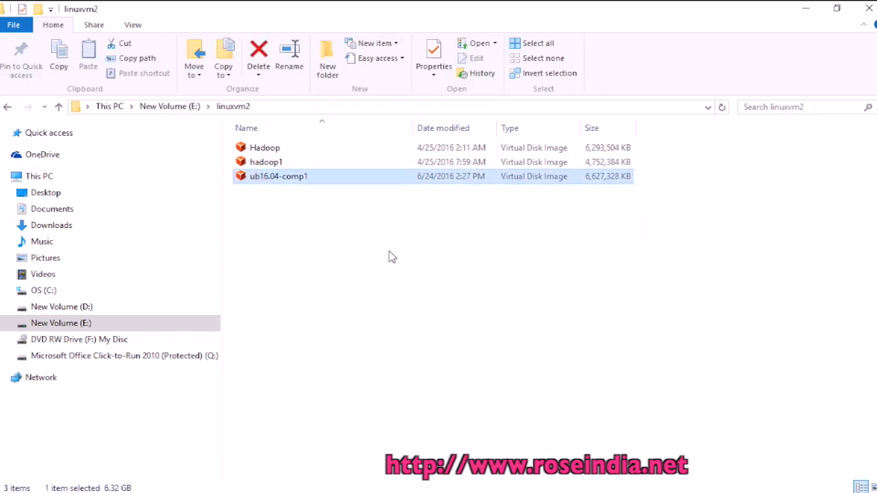
click(306, 206)
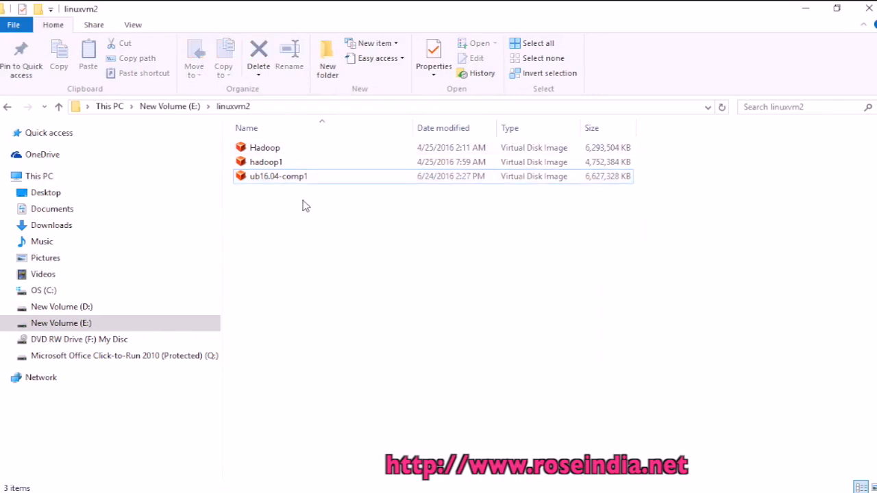
click(278, 176)
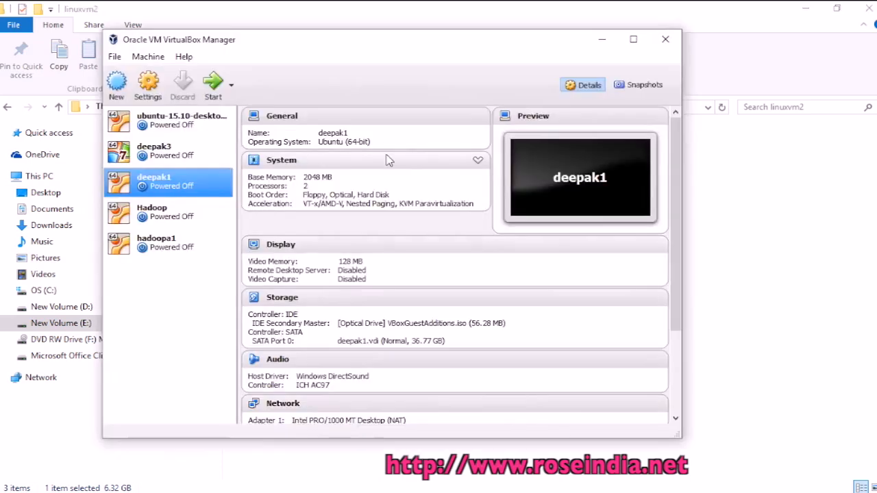
- Create VM 'ub16.04-comp1' using the existing 100 GB ub16.04-comp1.vdi disk
click(168, 120)
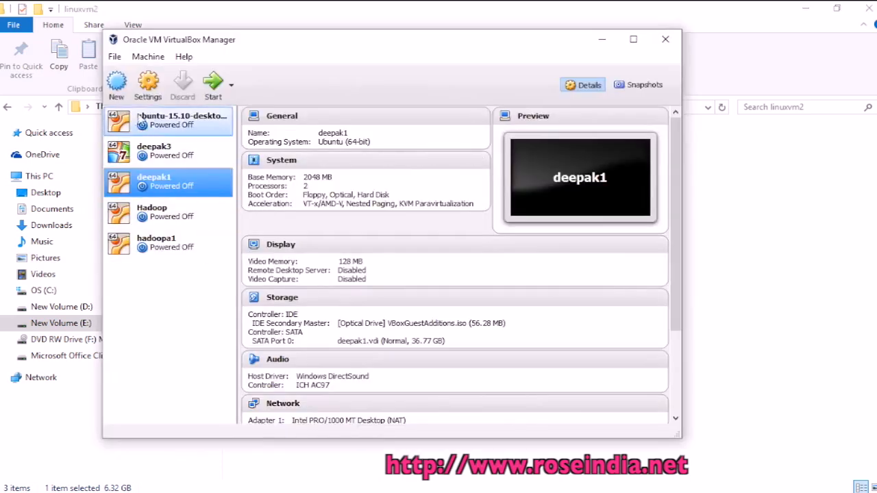
click(117, 85)
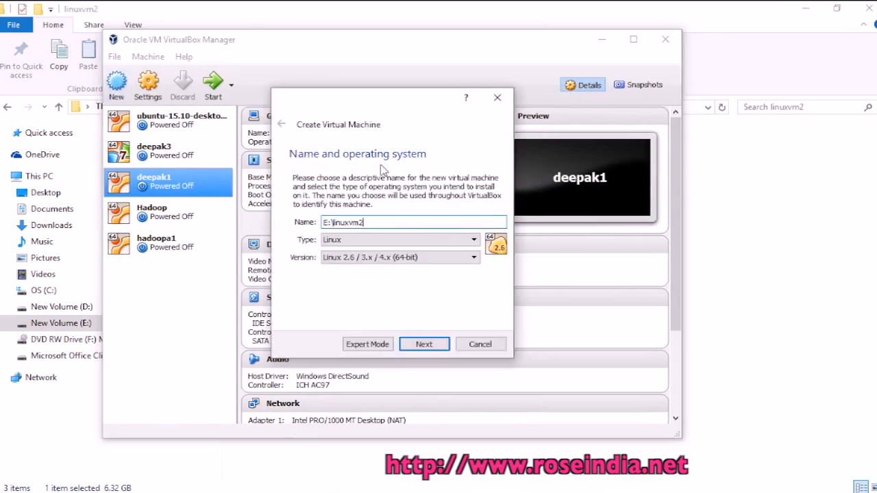
text(ub16.04-comp1)
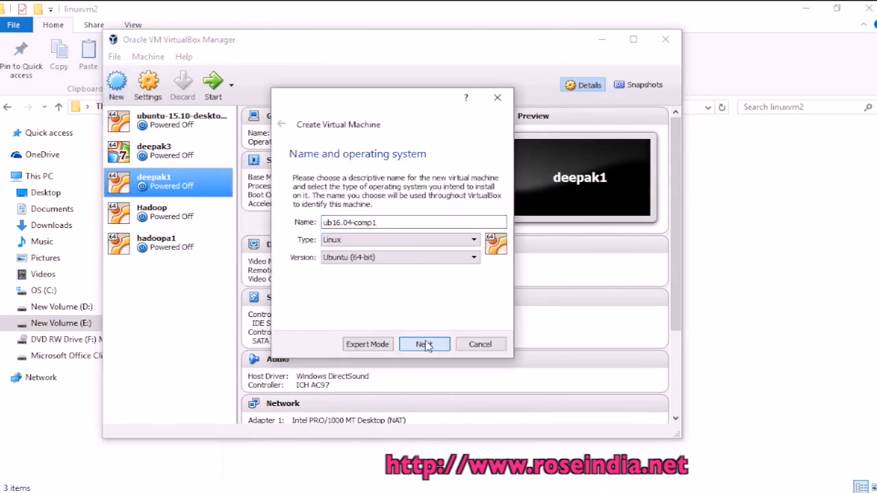
click(424, 344)
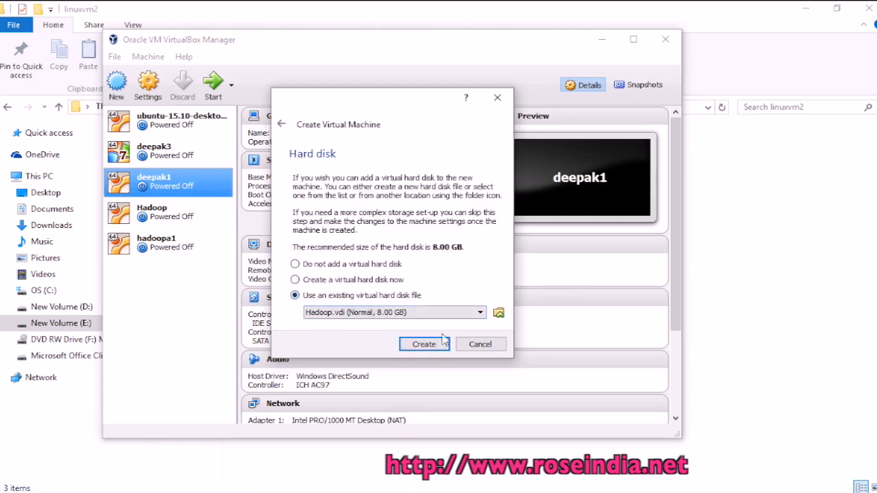
click(499, 313)
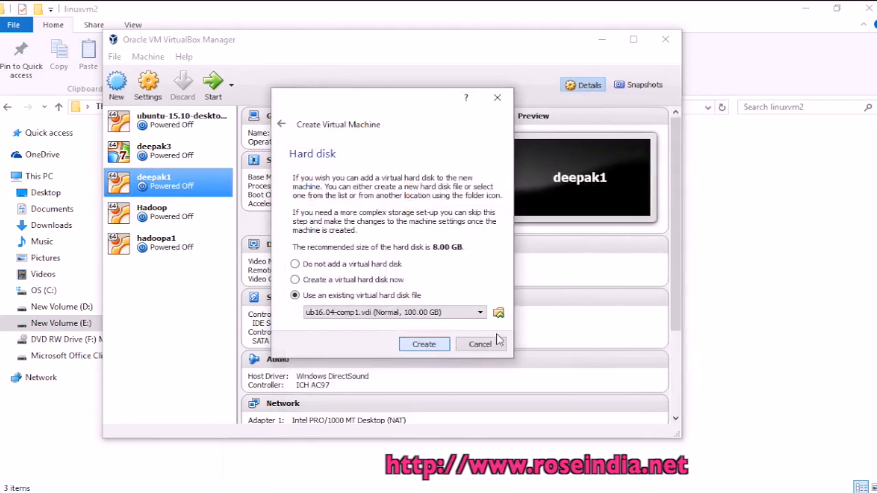
click(424, 344)
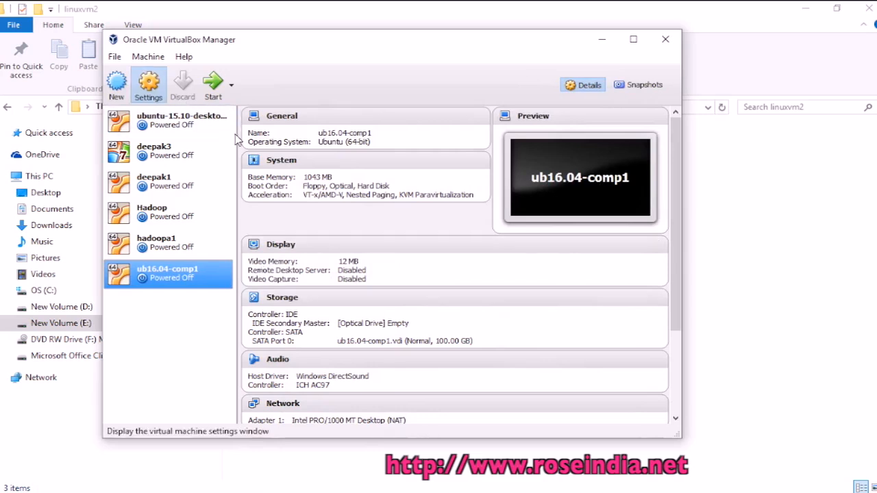
- Set ub16.04-comp1 to 2048 MB memory and 2 processors, then boot it
click(148, 84)
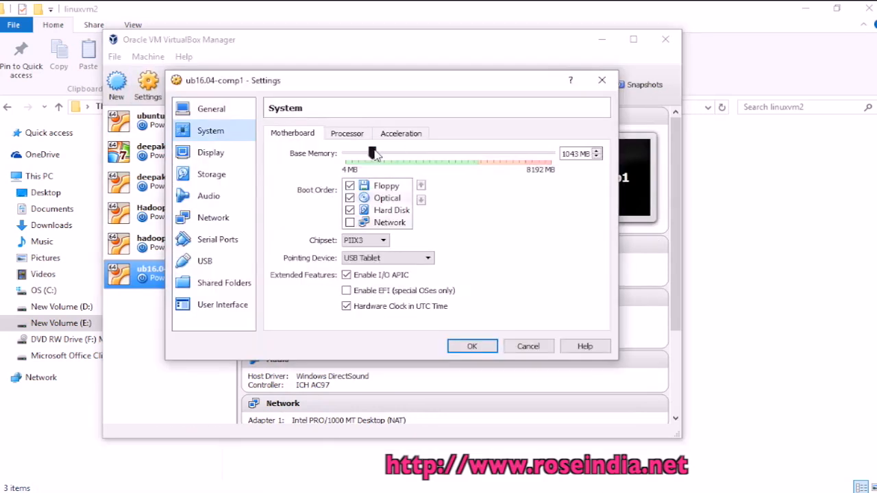
click(347, 133)
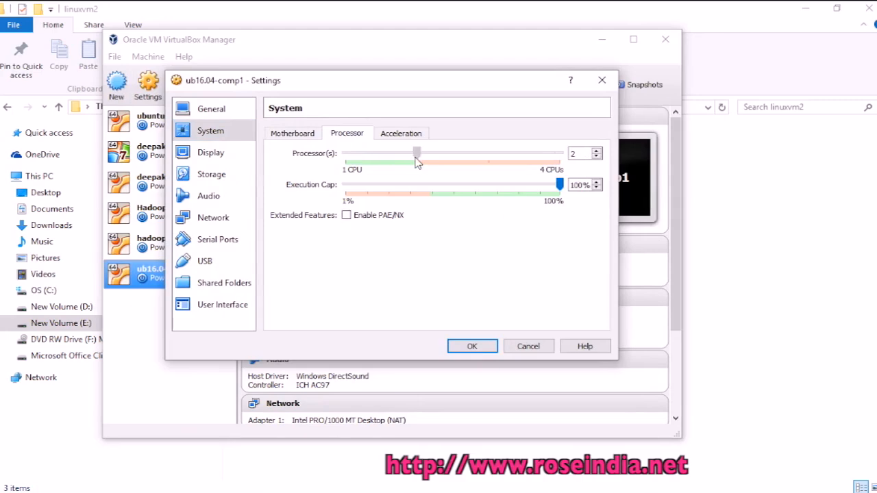
click(472, 346)
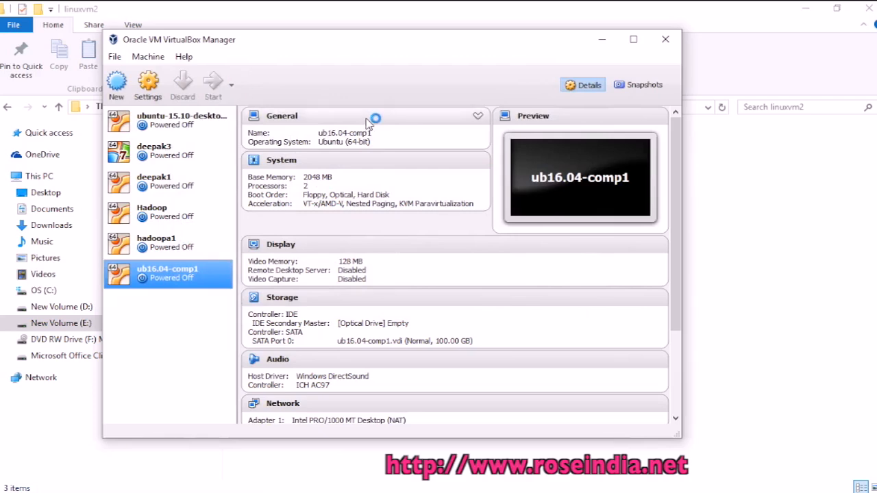
click(213, 85)
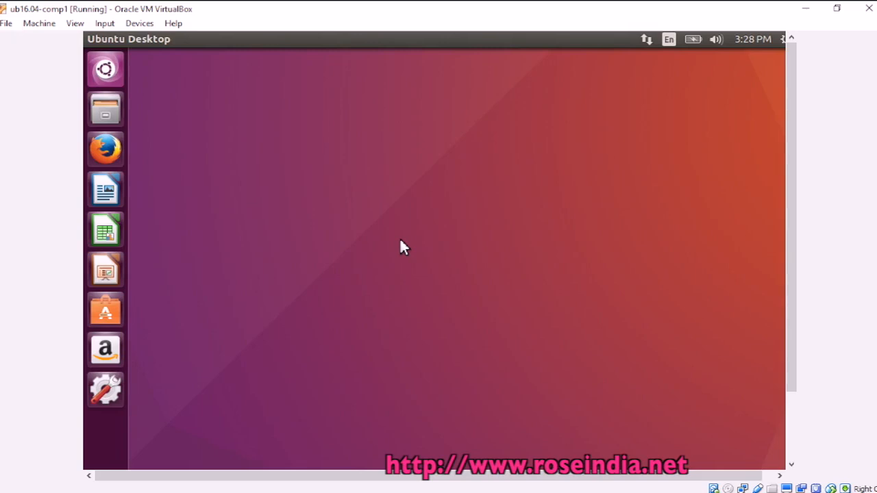
mouse_move(534, 7)
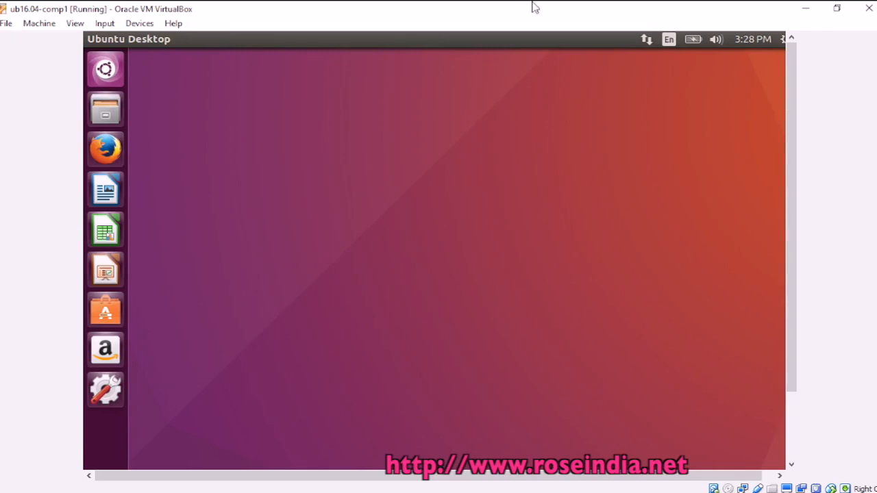